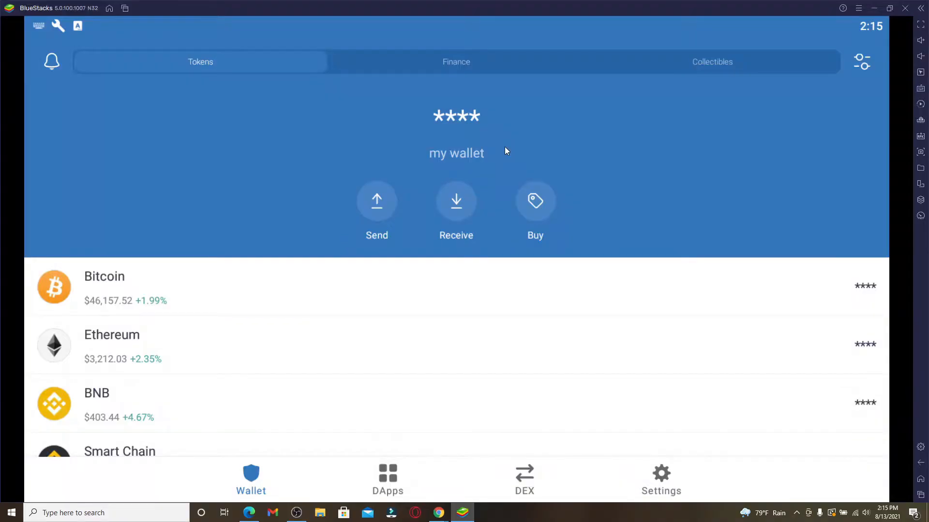
{"action": "mouse_move", "coordinate": [557, 238]}
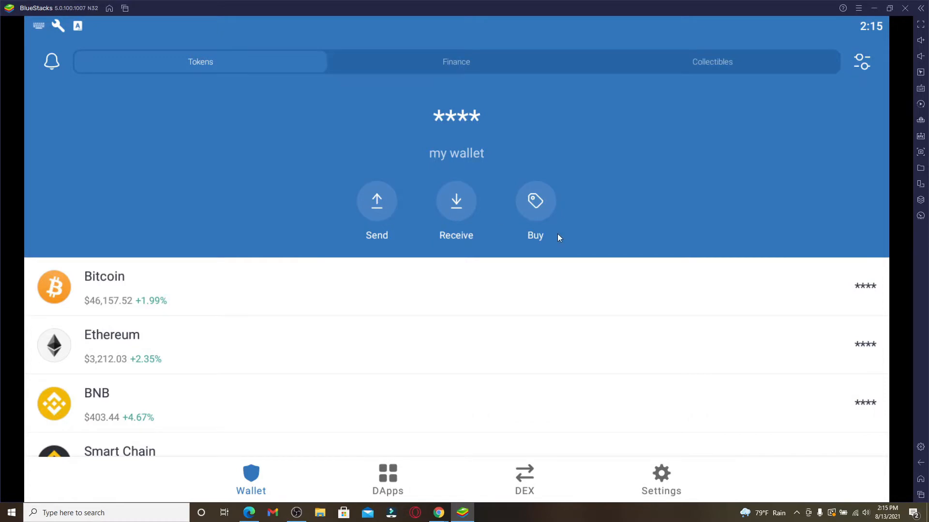
{"action": "mouse_move", "coordinate": [538, 218]}
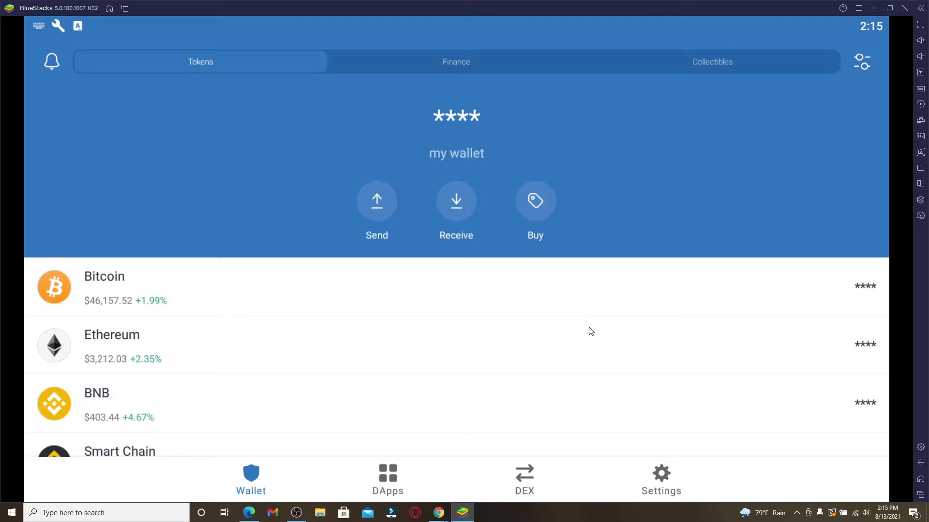
{"action": "mouse_move", "coordinate": [666, 486]}
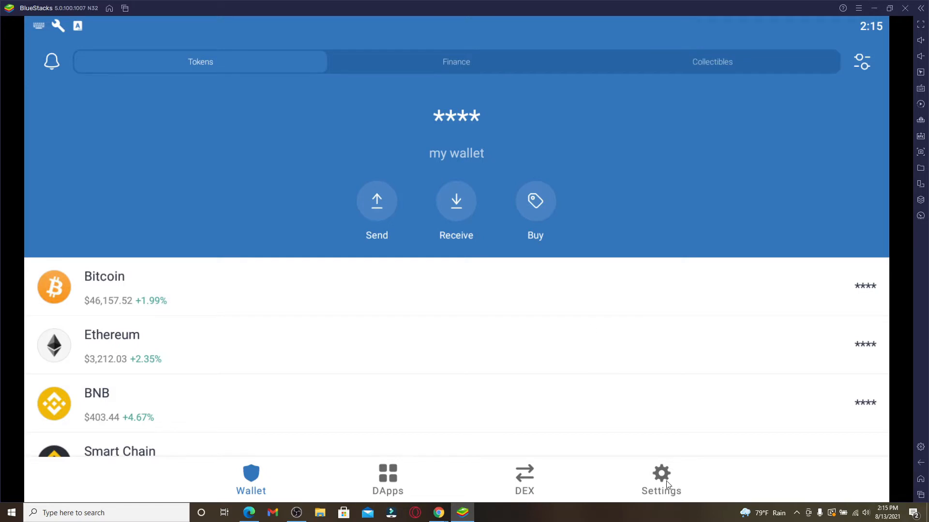
{"action": "mouse_move", "coordinate": [669, 483]}
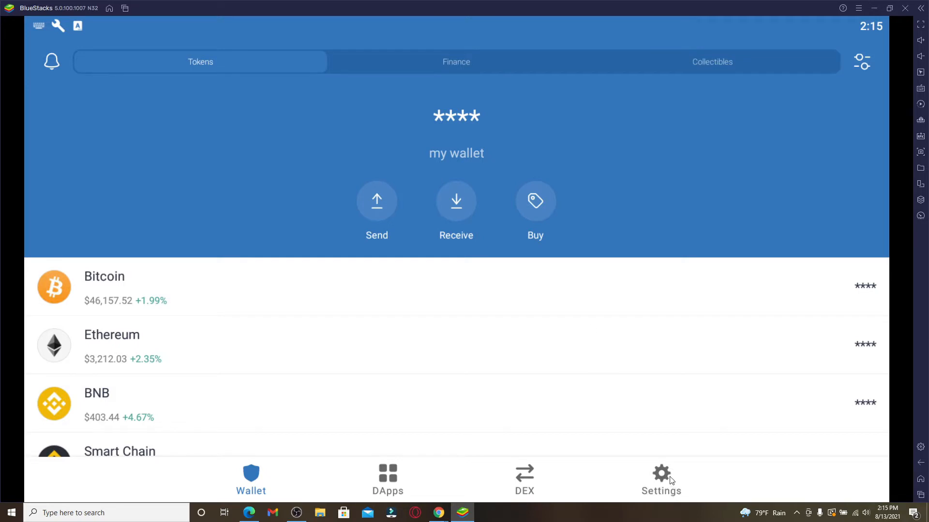
Reach the detail page for 'my wallet' from Settings > Wallets.
{"action": "left_click", "coordinate": [661, 480]}
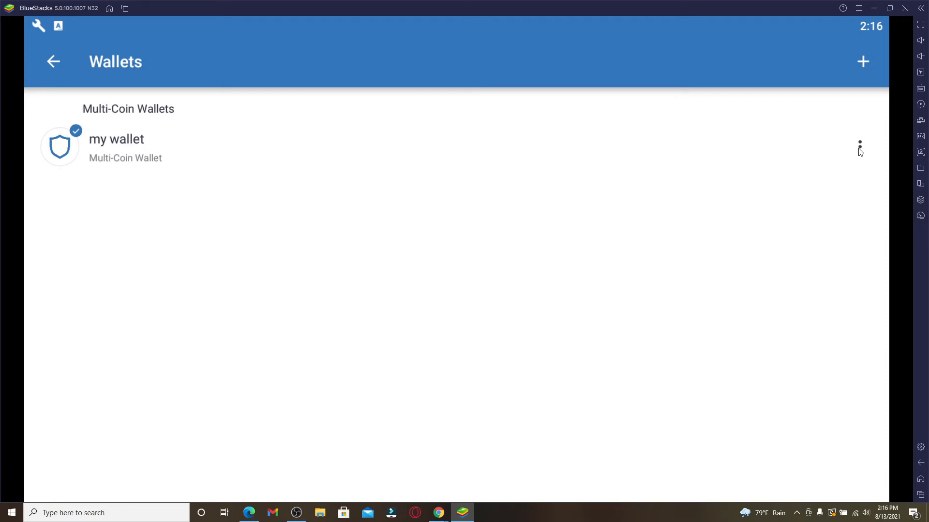
{"action": "left_click", "coordinate": [859, 144]}
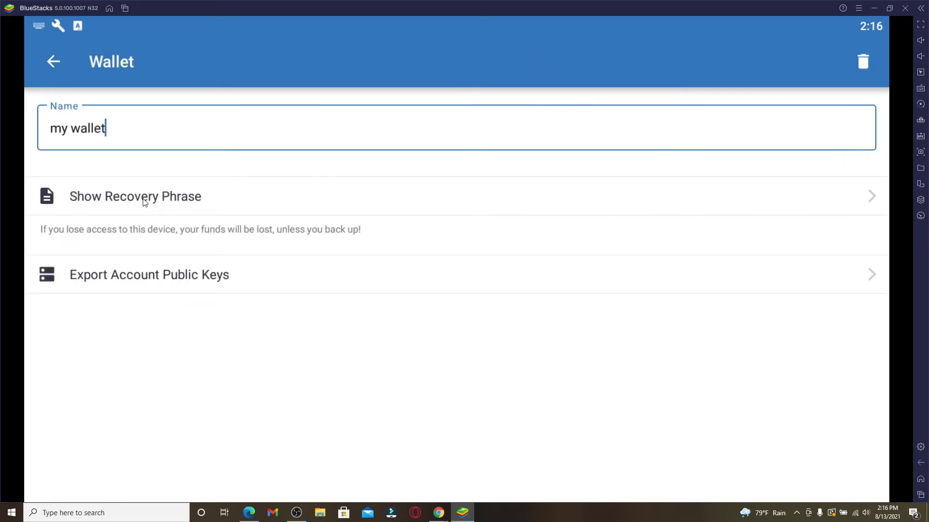
Show the recovery phrase for 'my wallet', accepting the risk warning, and copy it.
{"action": "left_click", "coordinate": [135, 196]}
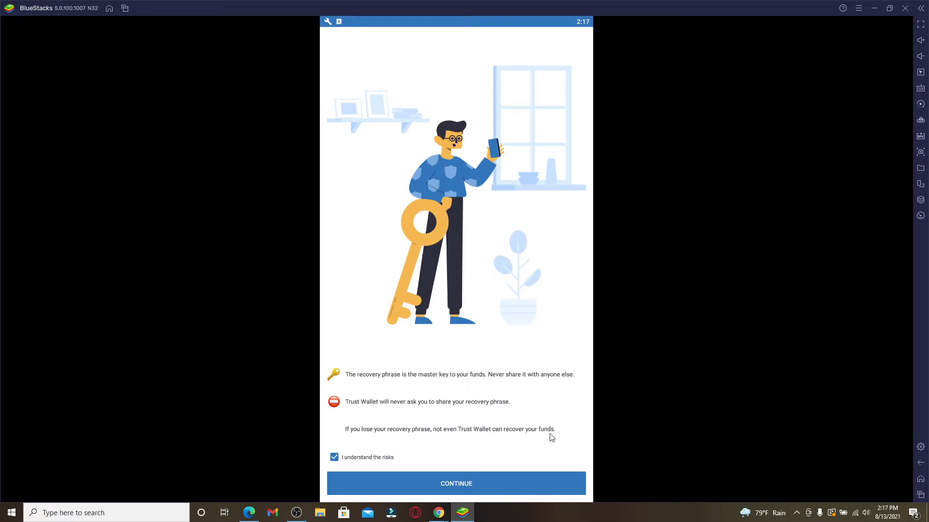
{"action": "left_click", "coordinate": [456, 484]}
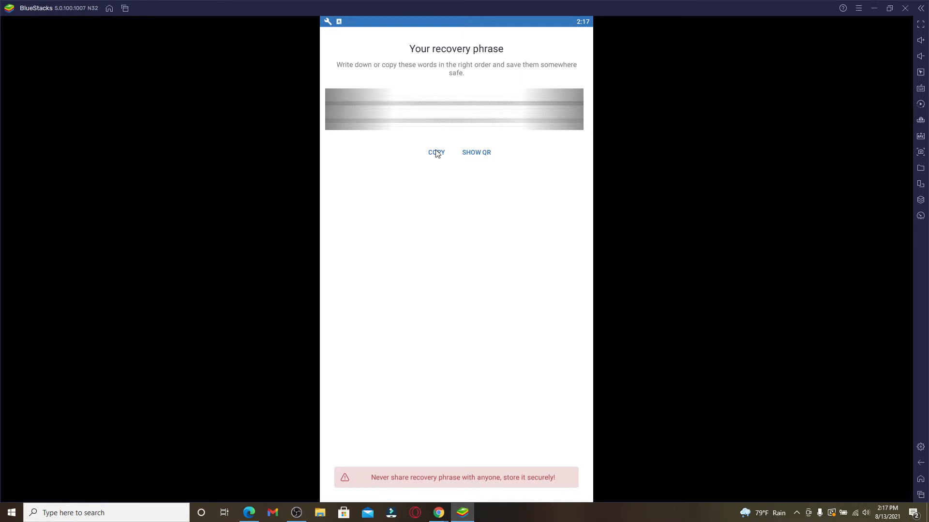
{"action": "left_click", "coordinate": [437, 152]}
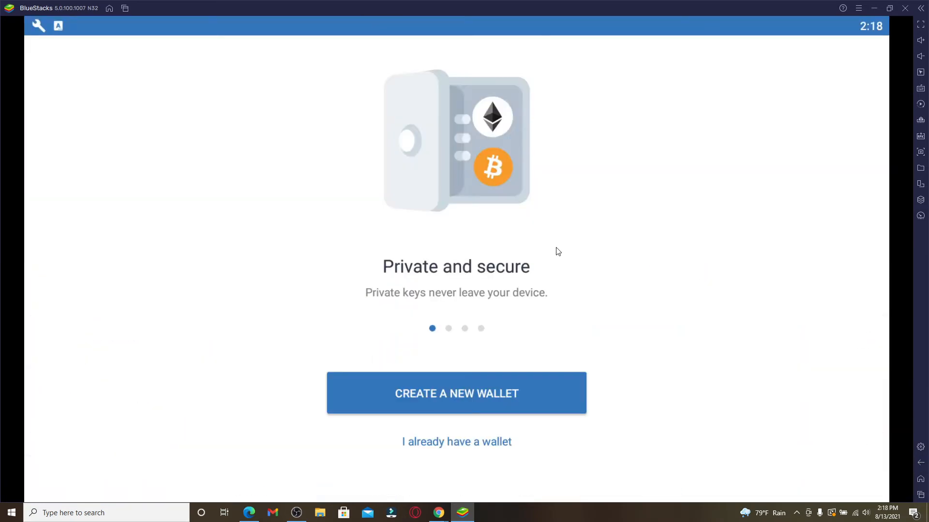
{"action": "mouse_move", "coordinate": [533, 267]}
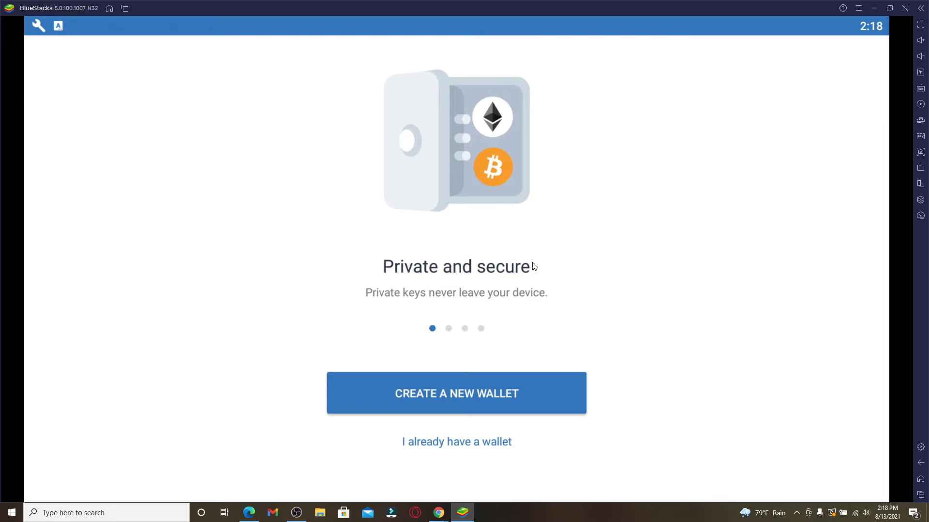
{"action": "mouse_move", "coordinate": [477, 394]}
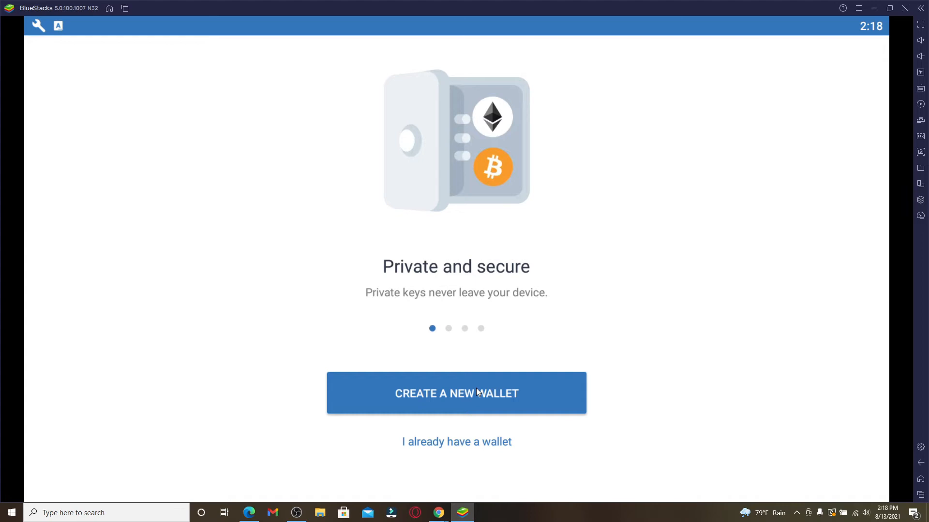
{"action": "mouse_move", "coordinate": [626, 351]}
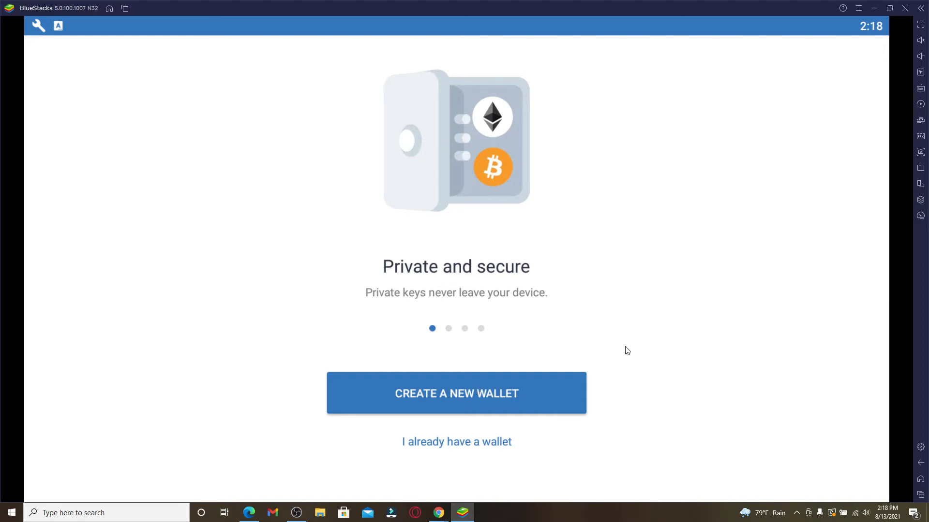
{"action": "mouse_move", "coordinate": [441, 443]}
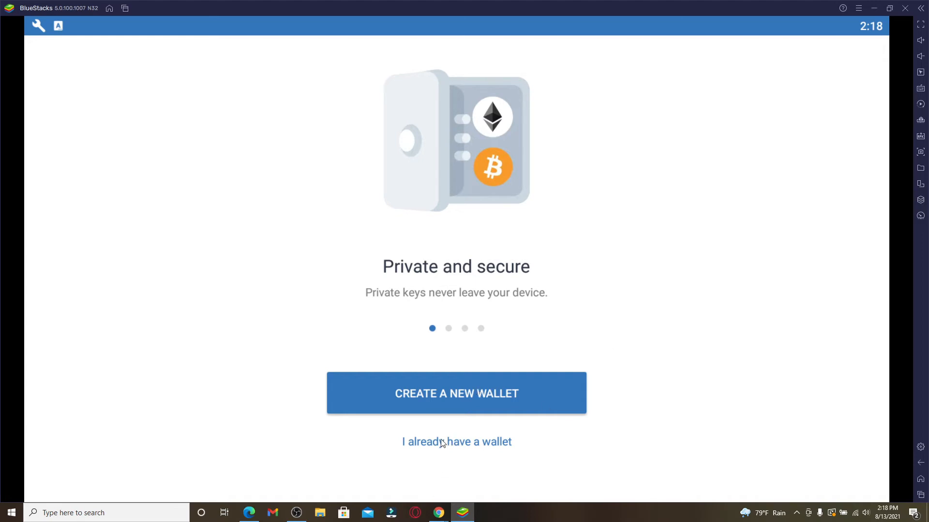
{"action": "mouse_move", "coordinate": [463, 447]}
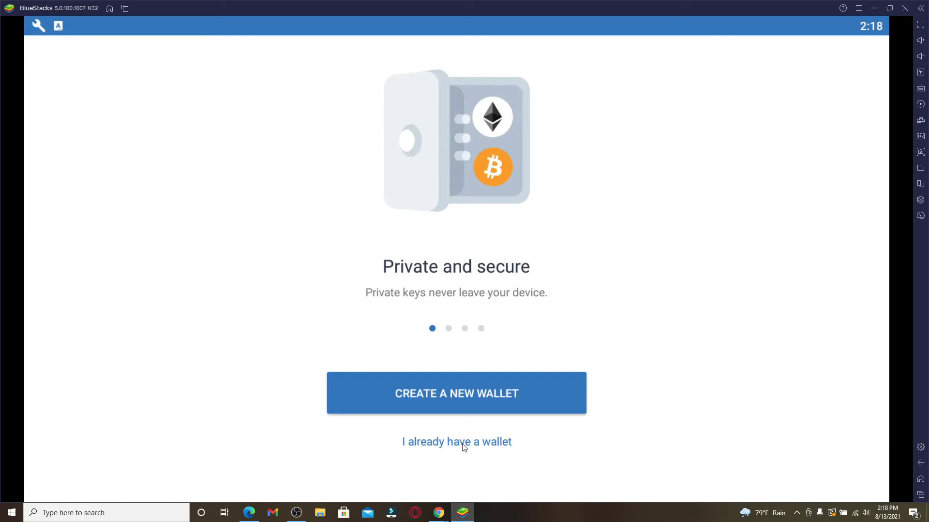
Choose 'I already have a wallet' to reach the Import wallet type list.
{"action": "left_click", "coordinate": [456, 442]}
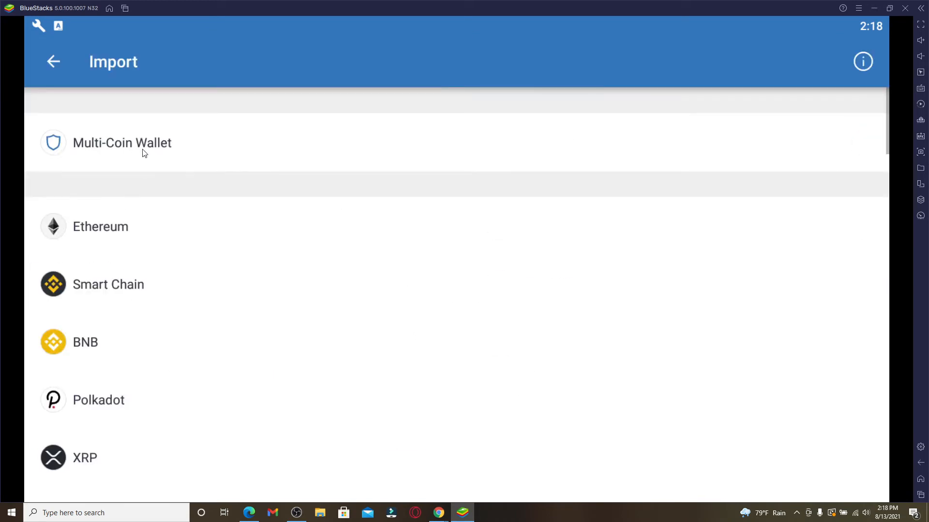
Import a Multi-Coin Wallet from the copied phrase, landing on Multi-Coin Wallet 1's token list.
{"action": "left_click", "coordinate": [122, 144]}
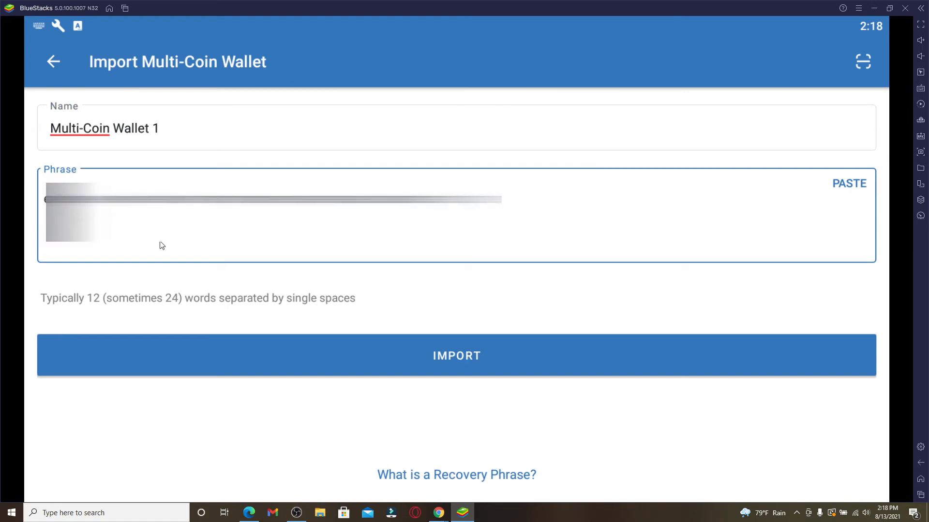
{"action": "left_click", "coordinate": [456, 355]}
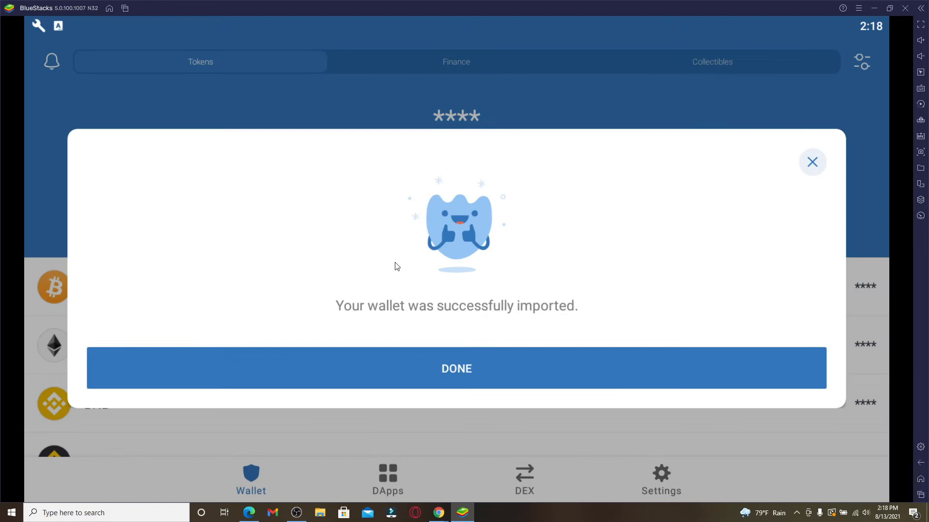
{"action": "left_click", "coordinate": [455, 369]}
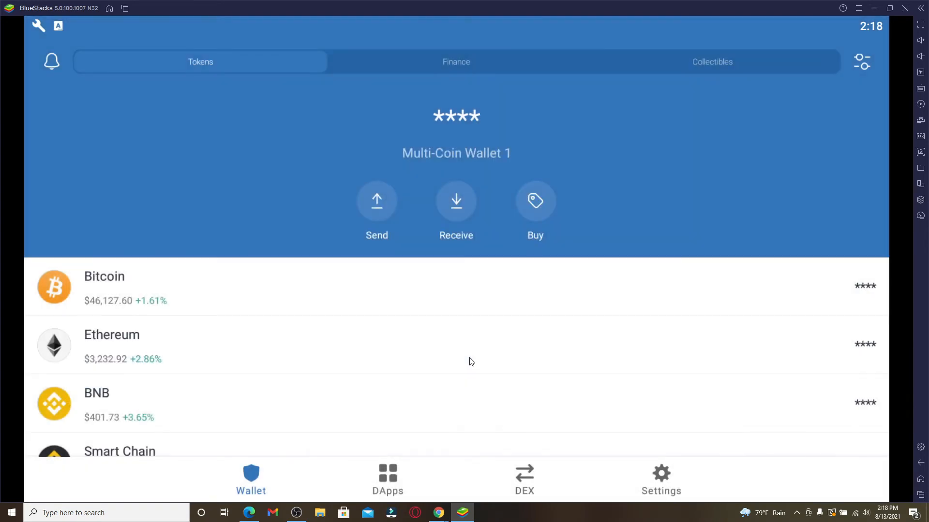